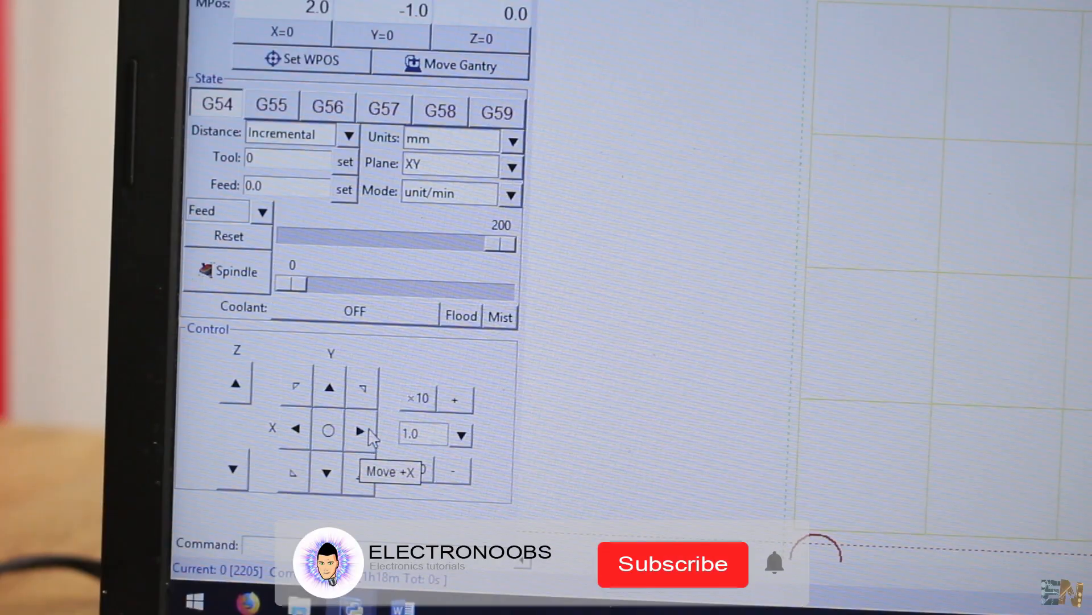
Step: Look up the maximum board dimension on JLCPCB's Capabilities page
{"action": "left_click", "coordinate": [672, 564]}
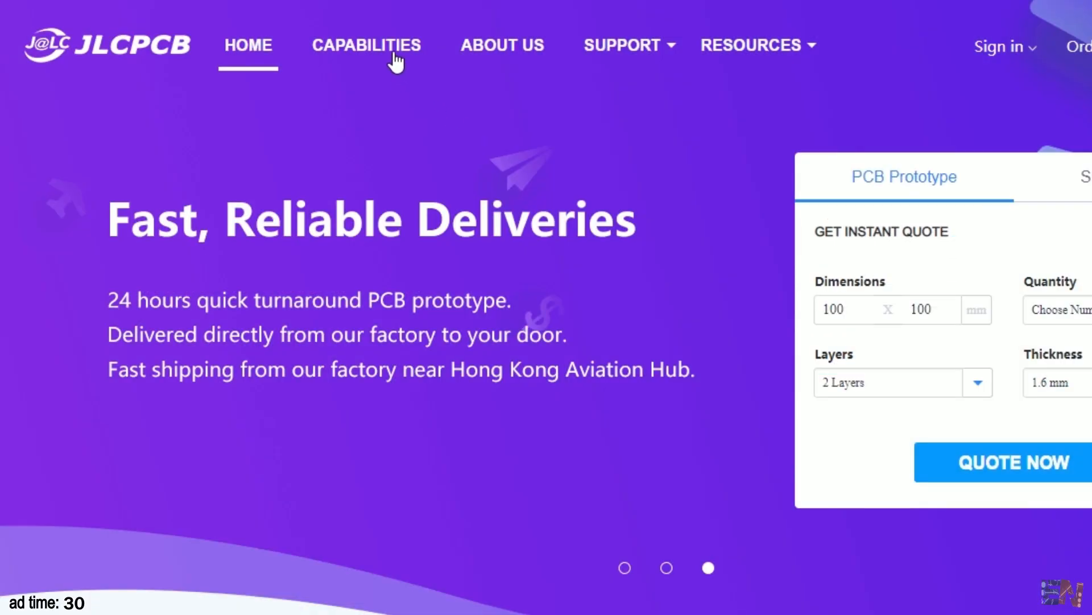
{"action": "left_click", "coordinate": [366, 44]}
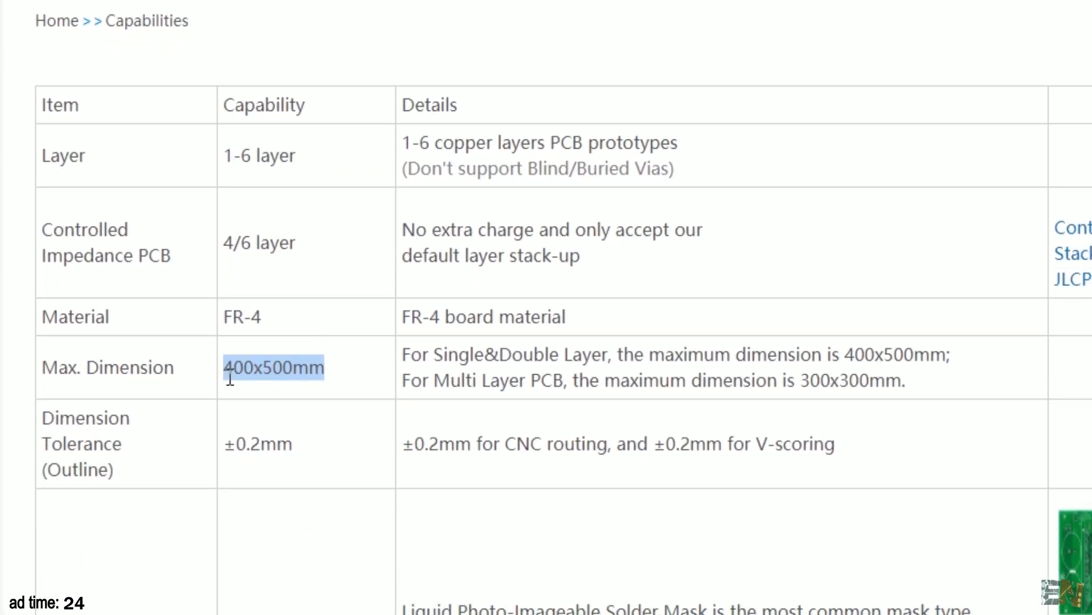
{"action": "left_click", "coordinate": [230, 27]}
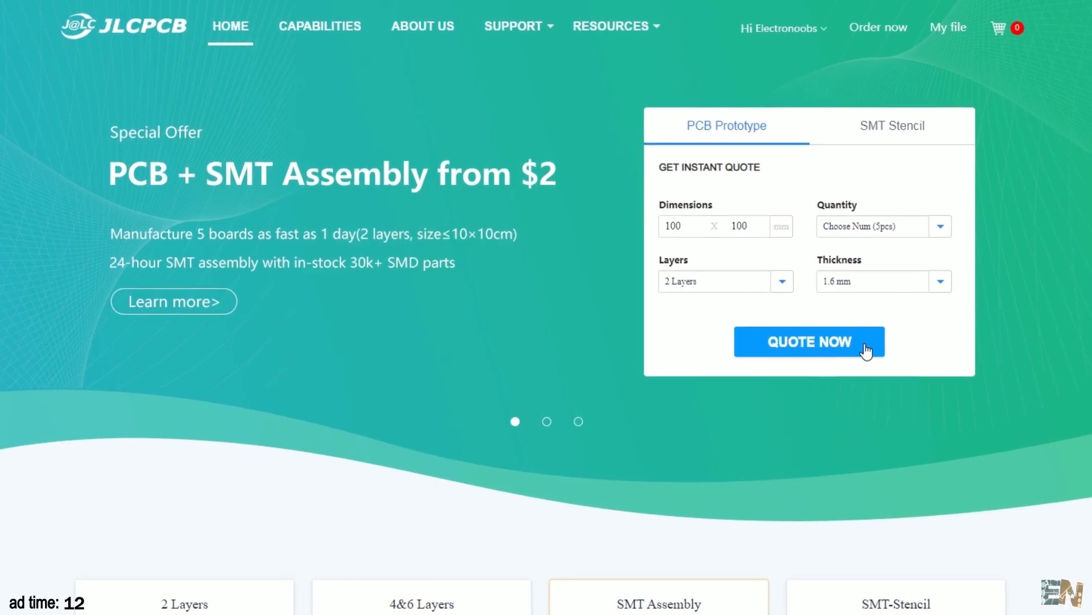
Step: Start a PCB quote and upload the Gerber zip, showing the 27 × 50 mm board preview
{"action": "left_click", "coordinate": [808, 341]}
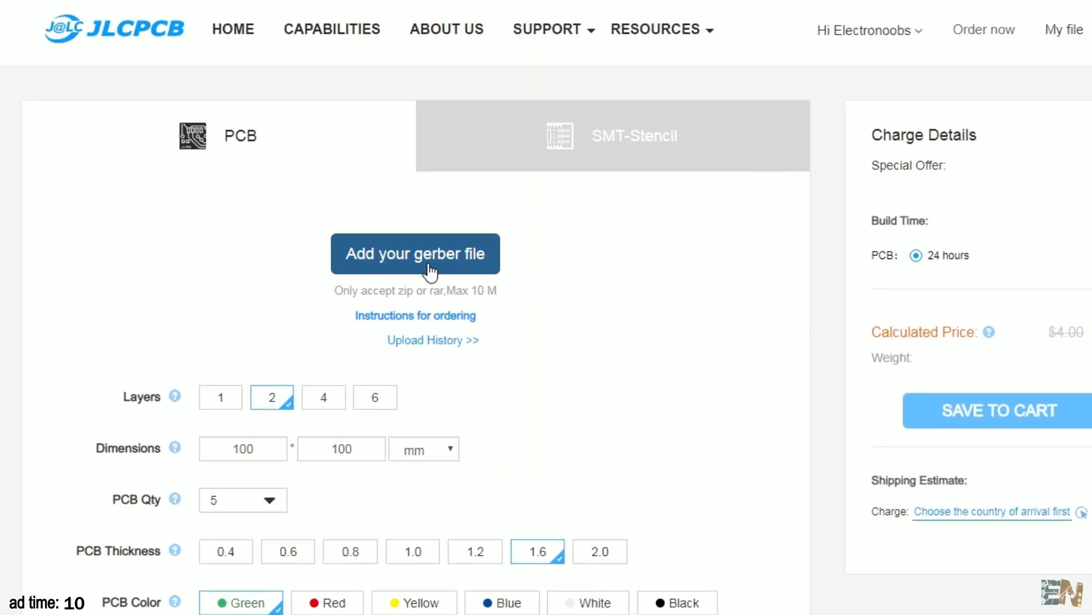
{"action": "left_click", "coordinate": [415, 252]}
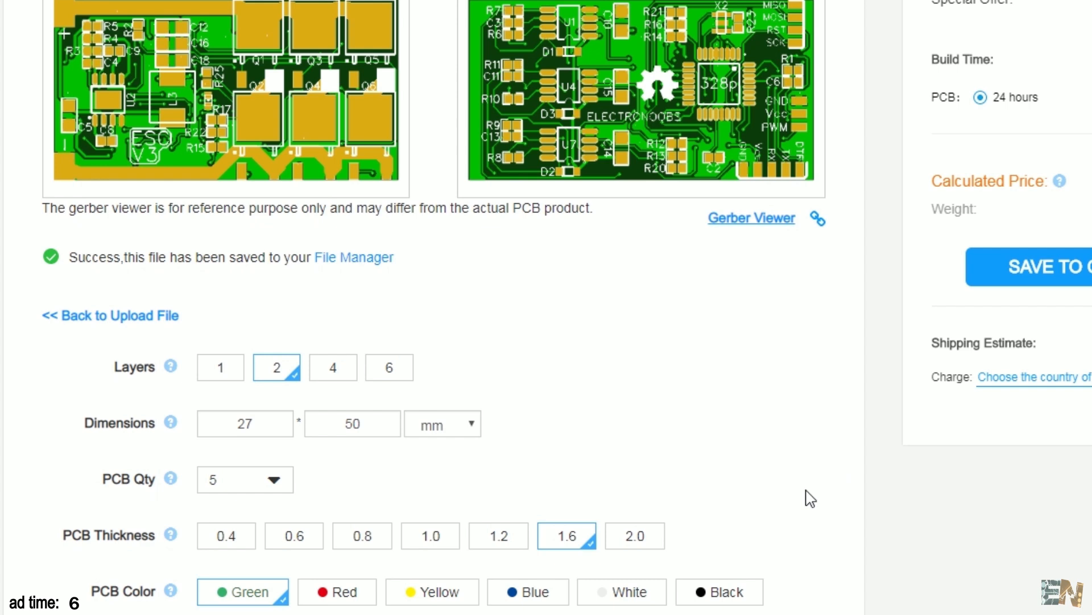
{"action": "scroll", "scroll_direction": "down", "scroll_amount": 3}
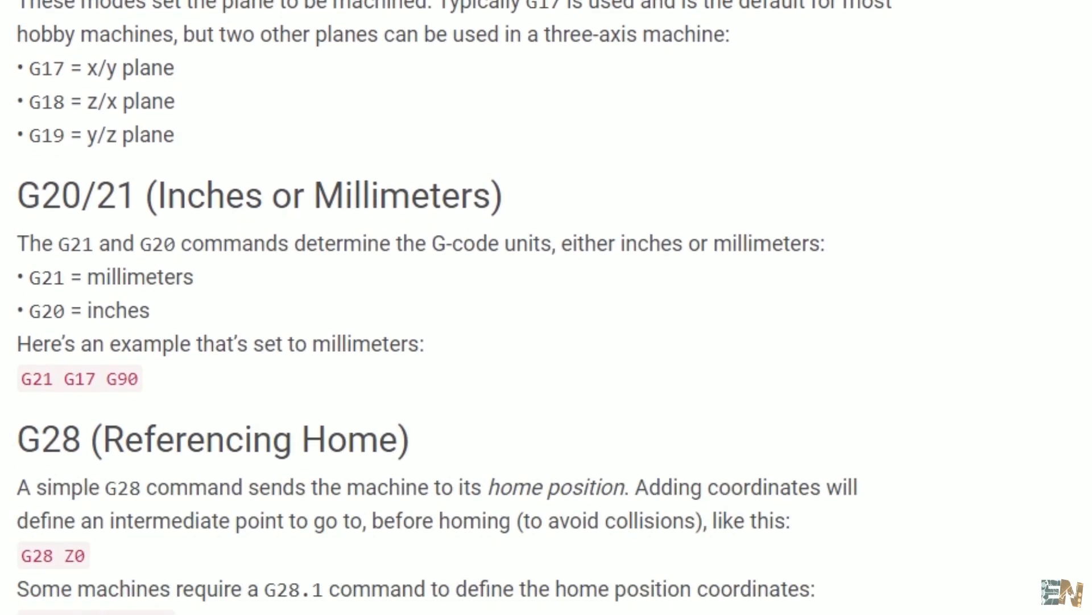
Step: Scroll the G-code reference past G20/21 to the G28, G90 and G91 sections
{"action": "scroll", "scroll_direction": "down", "scroll_amount": 3}
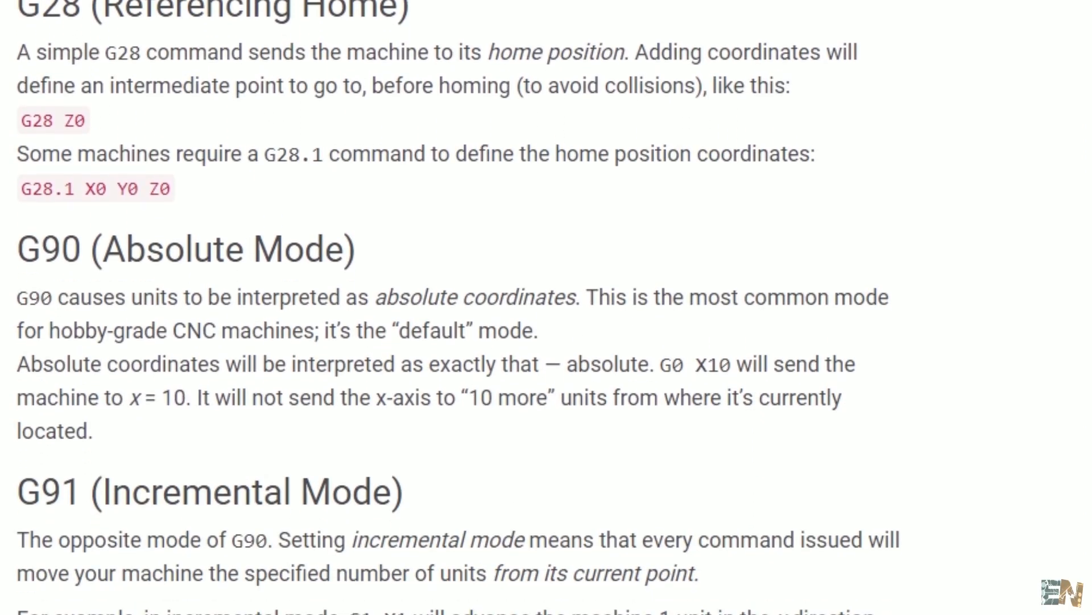
{"action": "scroll", "scroll_direction": "down", "scroll_amount": 3}
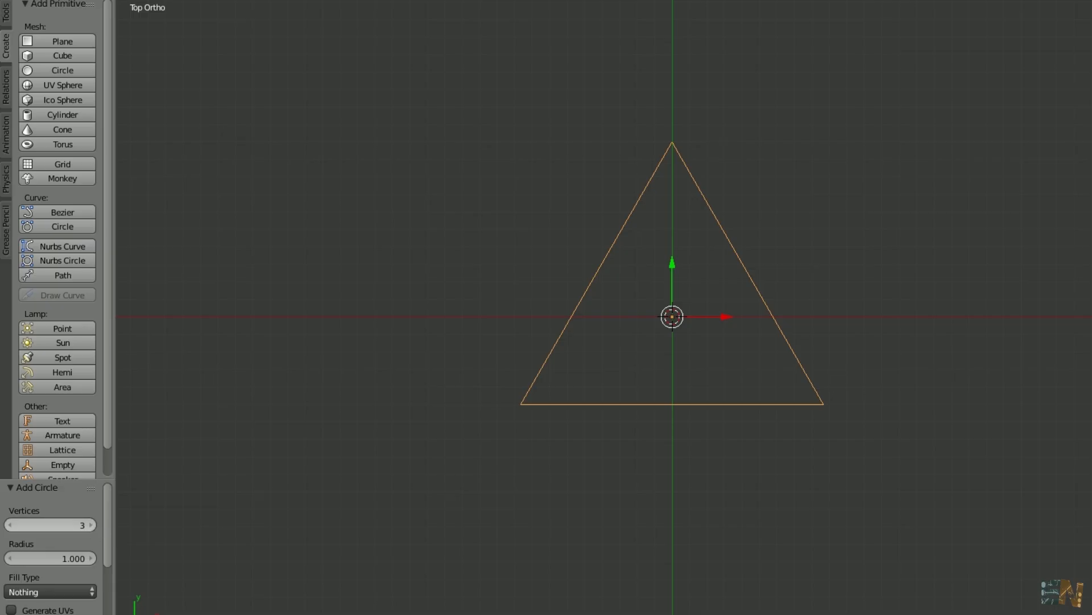
Step: Raise the circle's Vertices from 3 to 4 for a diamond, then show a many-vertex circle
{"action": "left_click", "coordinate": [89, 525]}
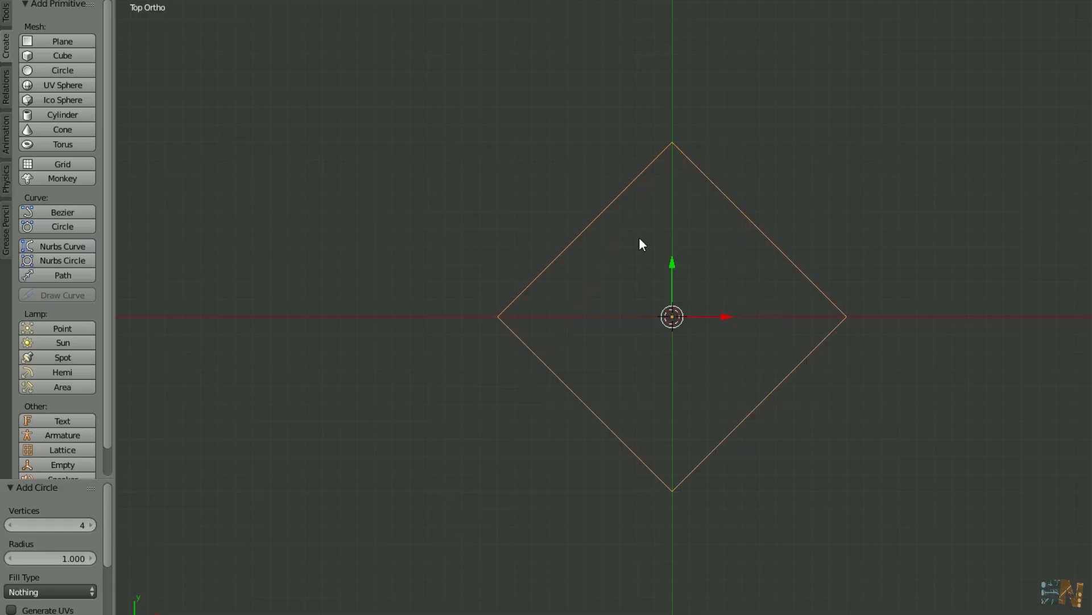
{"action": "left_click", "coordinate": [90, 524]}
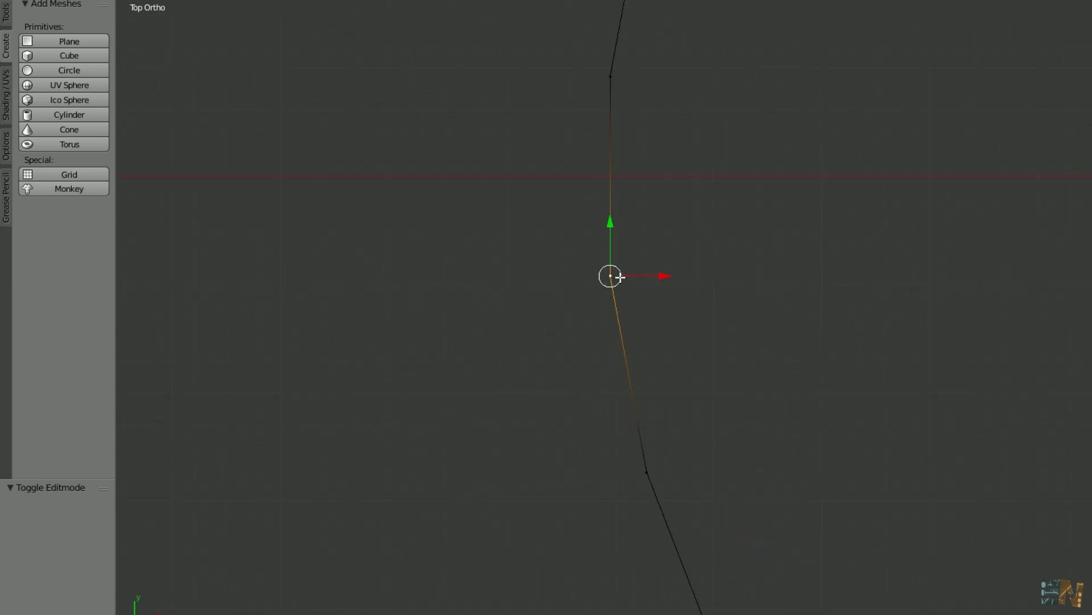
{"action": "left_click", "coordinate": [69, 69]}
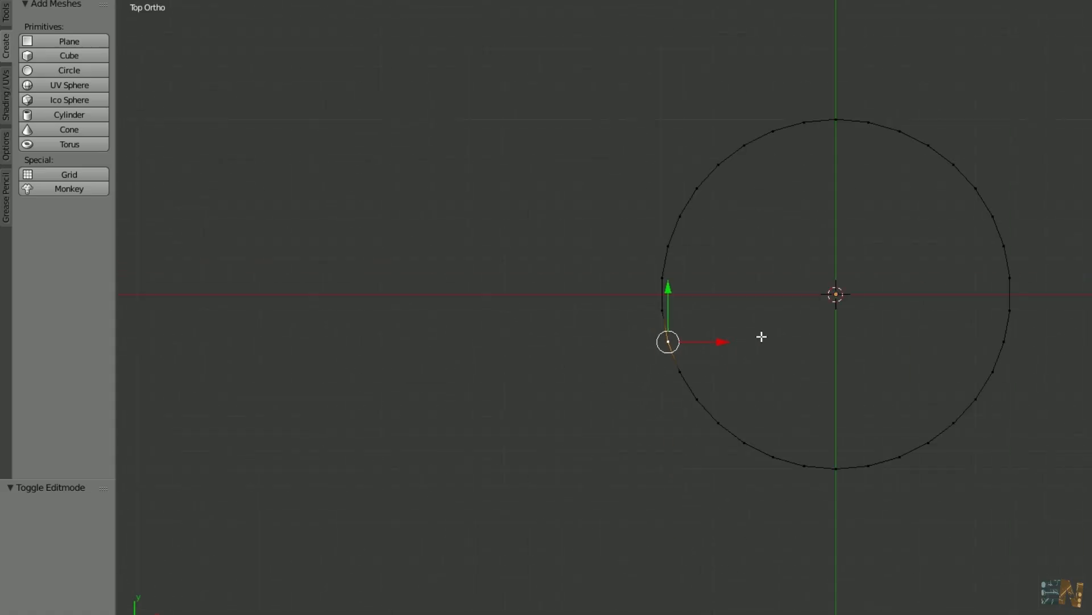